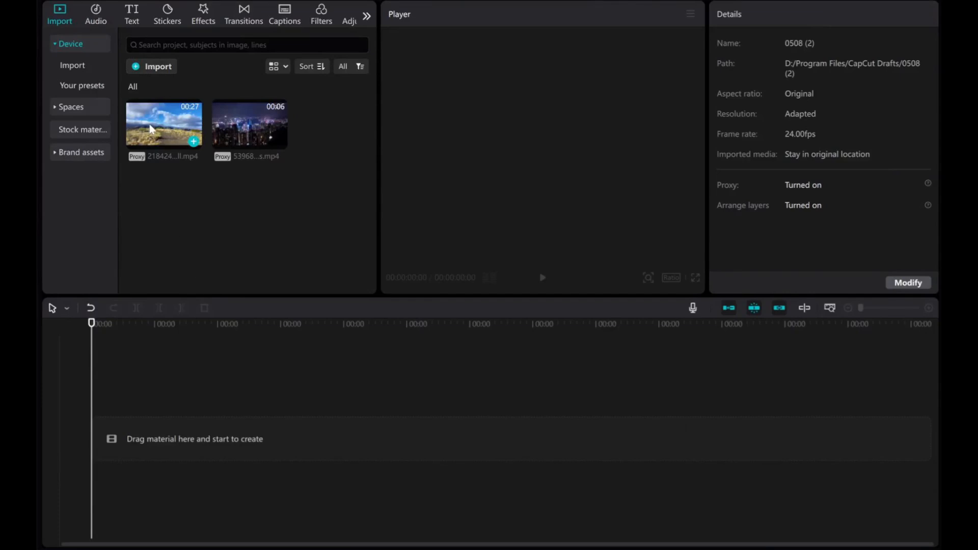
Preview both clips, place the mountain trail clip on the main track, then pick the night city clip
click(164, 124)
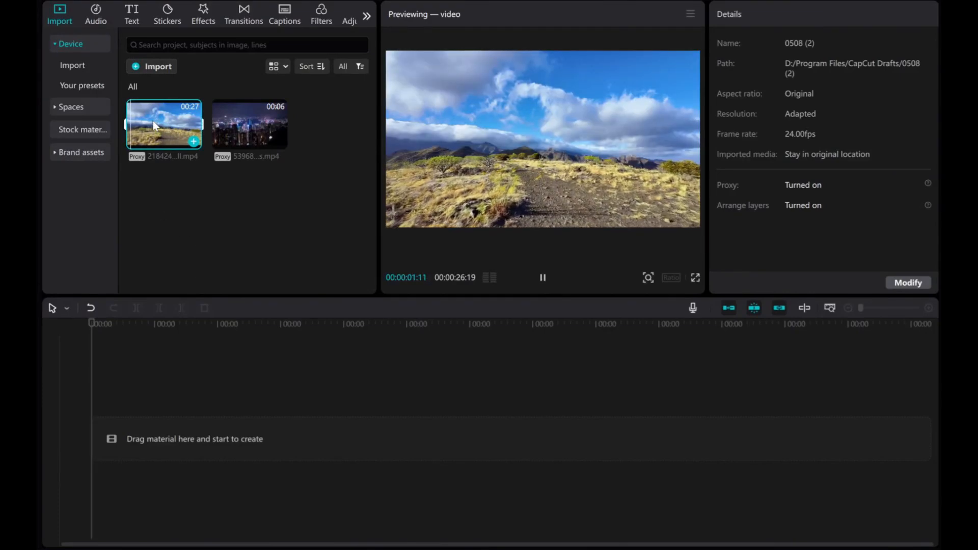
click(249, 123)
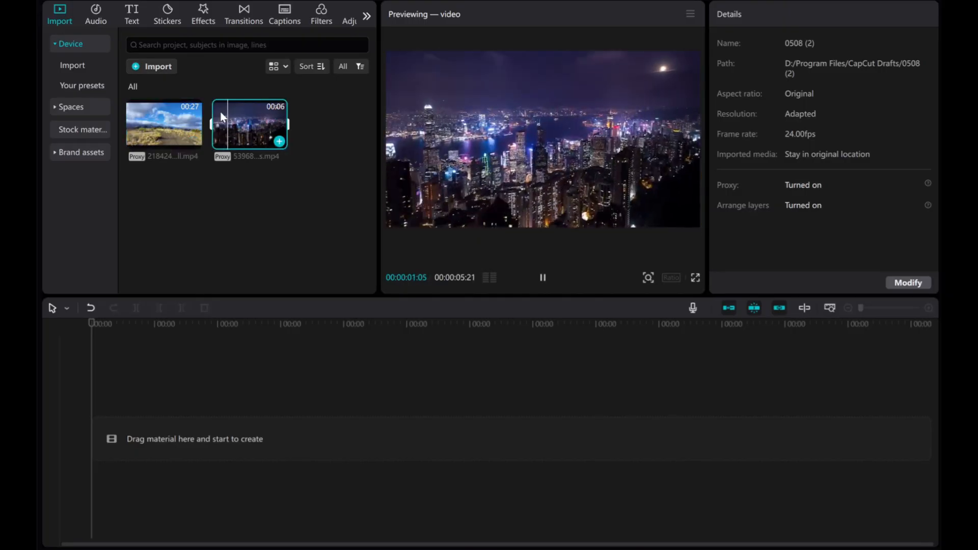
click(164, 122)
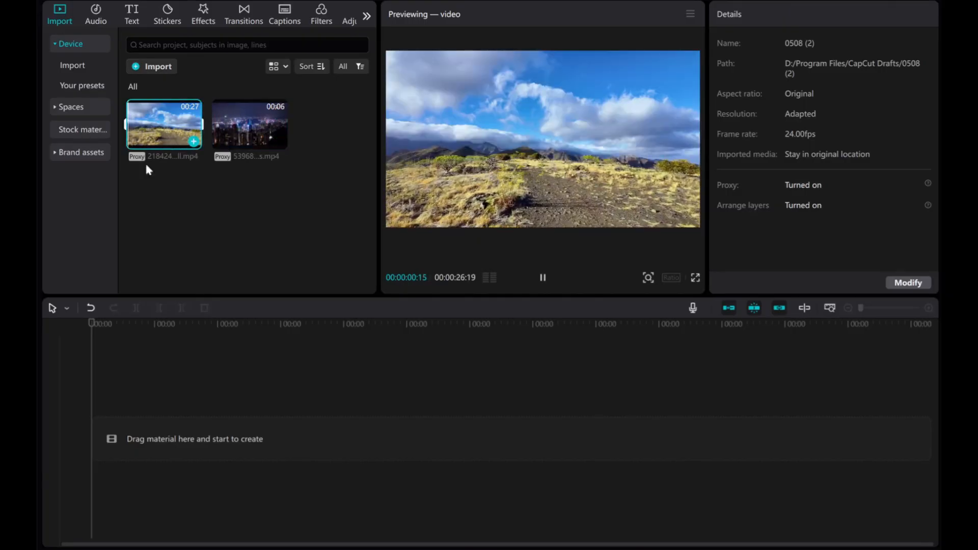
drag(163, 123, 281, 438)
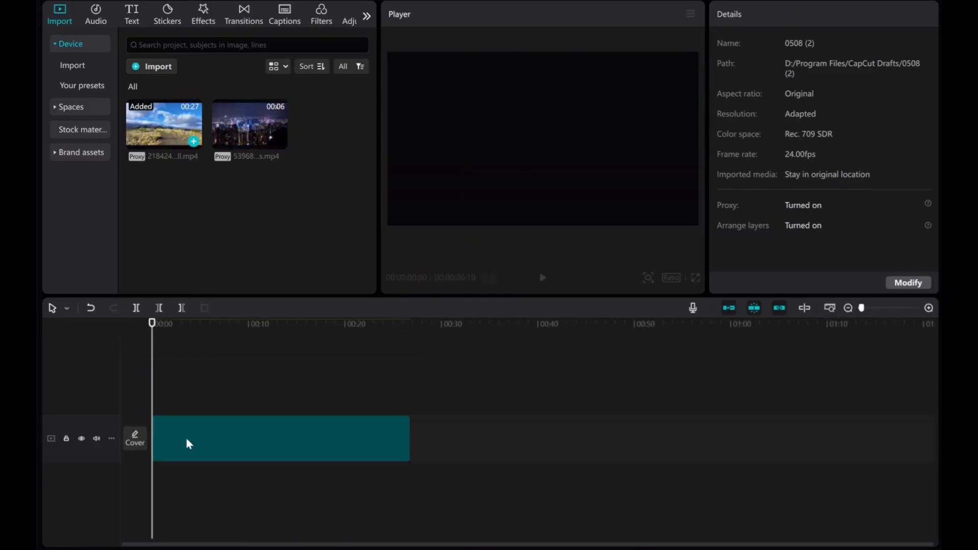
click(280, 438)
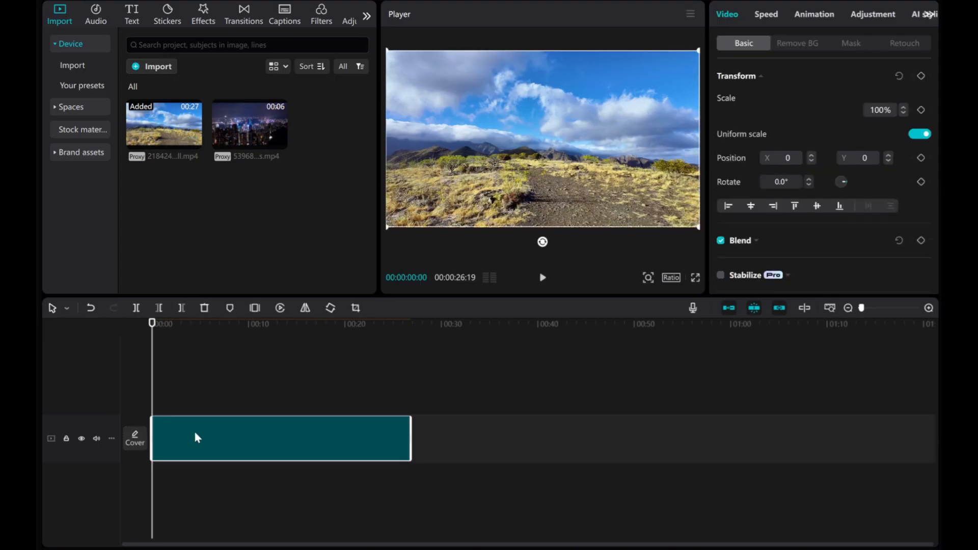
click(249, 123)
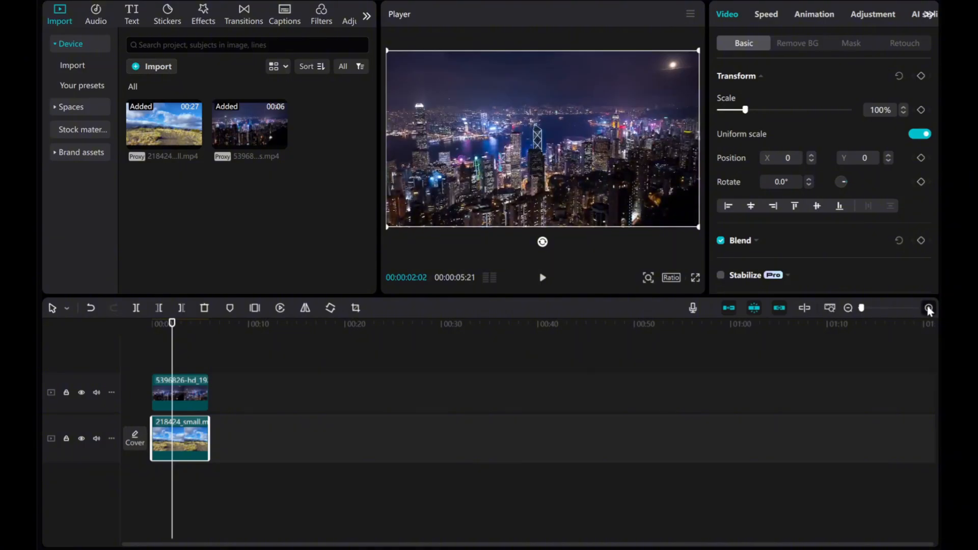
Zoom the timeline and give the night city clip a Horizontal mask with its edge lowered
click(928, 310)
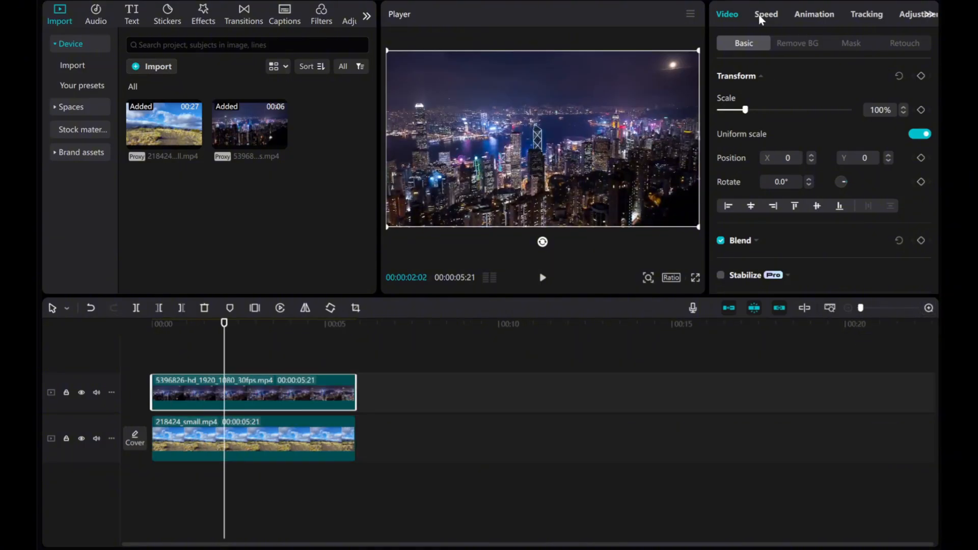
click(850, 42)
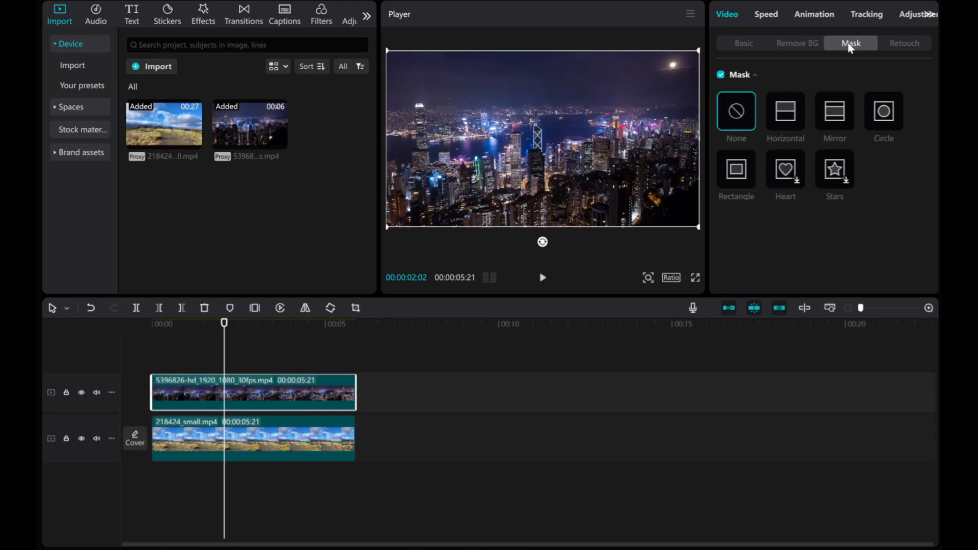
click(784, 112)
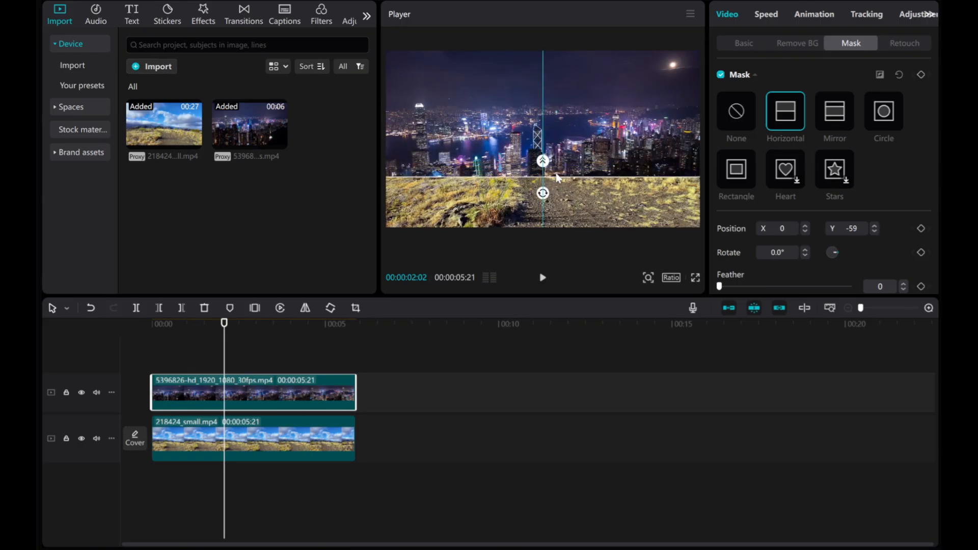
drag(542, 179, 542, 162)
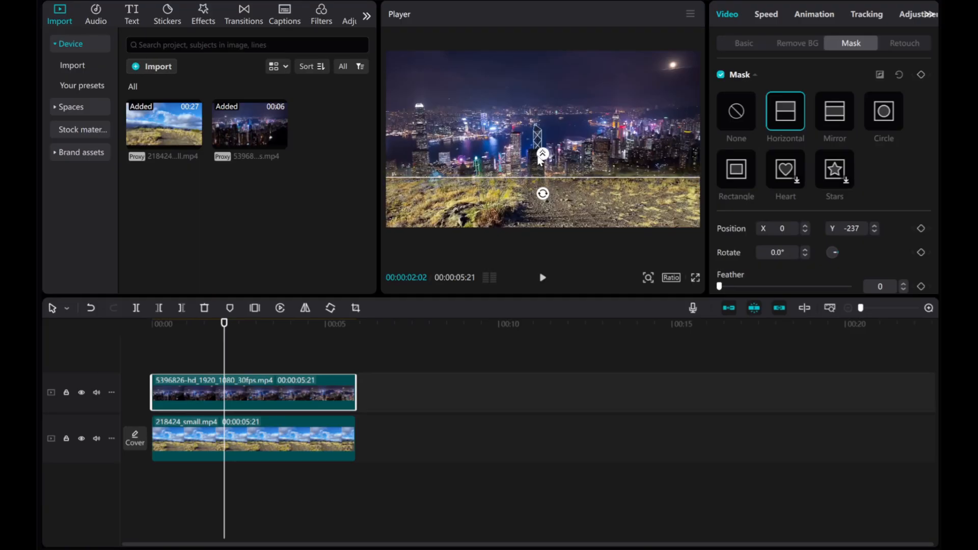
click(742, 43)
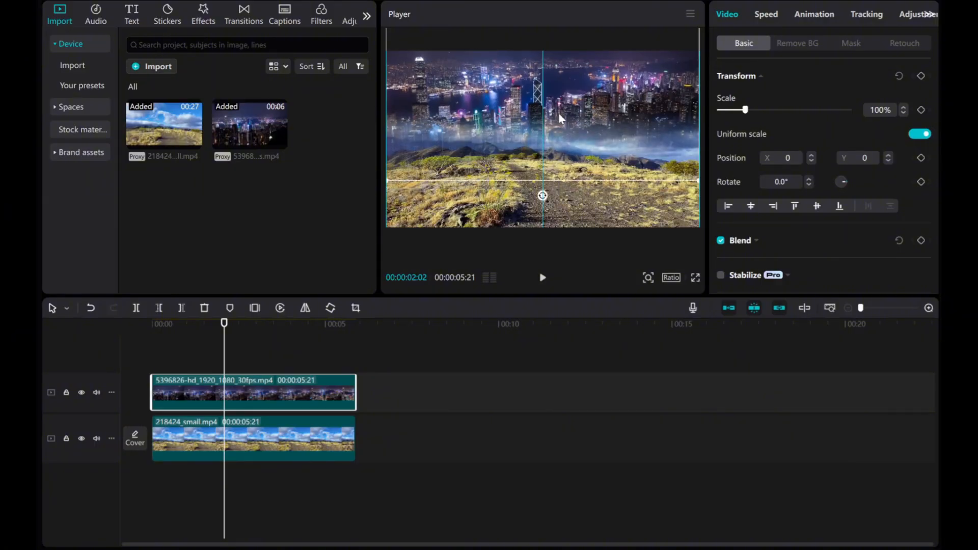
Reopen the night city clip's Mask settings to feather the edge to 29
click(850, 42)
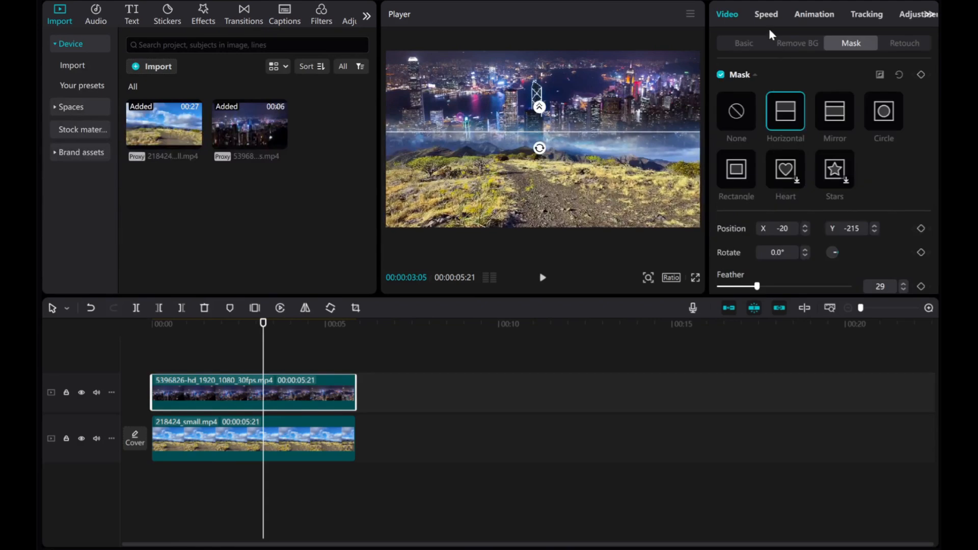
Set the night city clip's blend mode to Multiply and play the preview
click(742, 43)
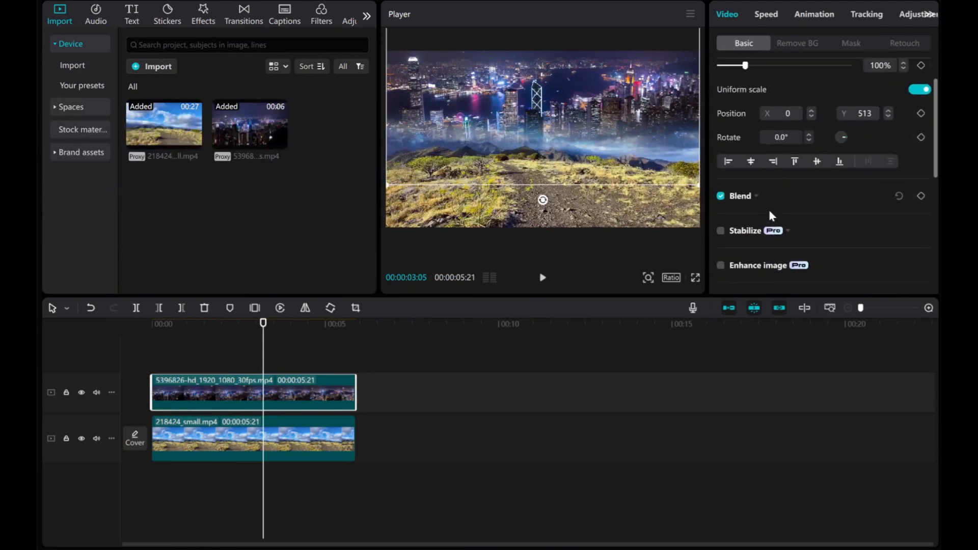
click(739, 196)
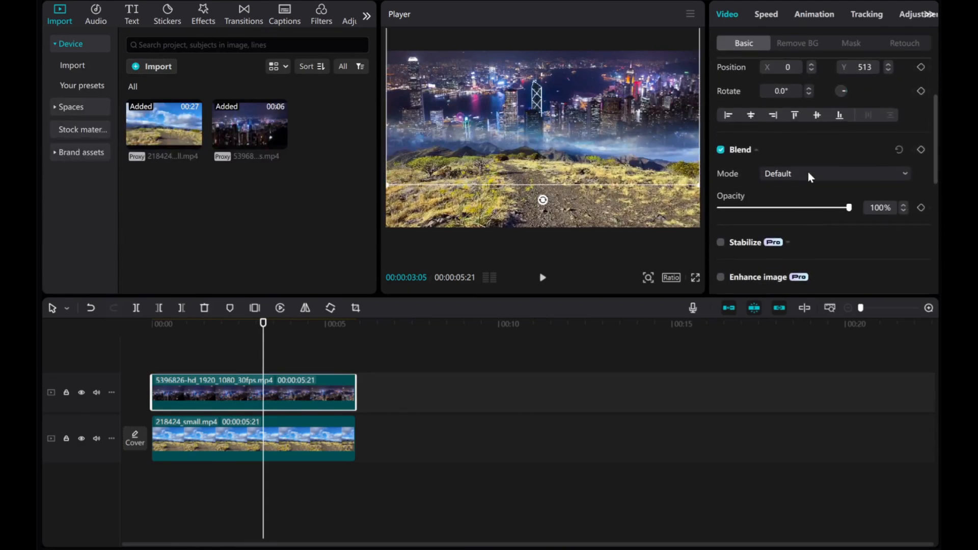
click(833, 173)
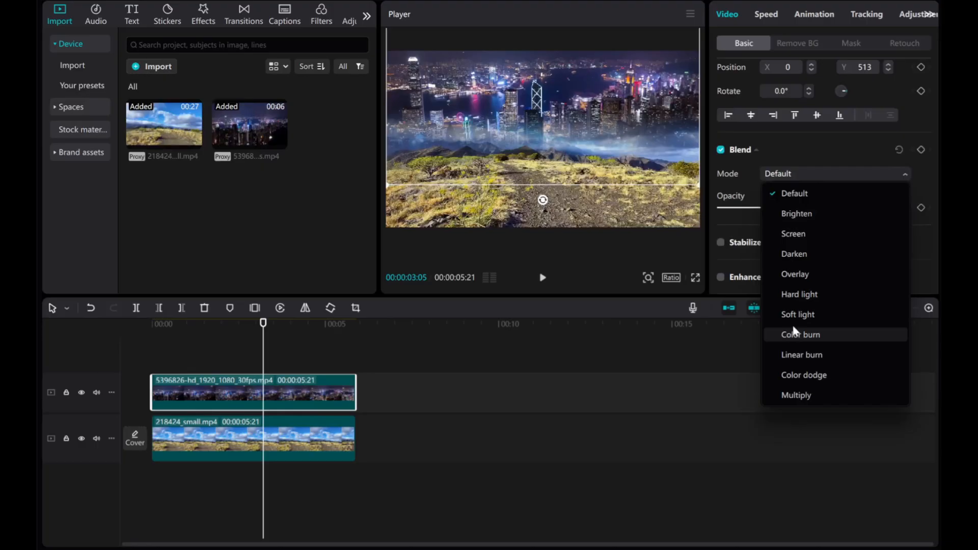
click(795, 395)
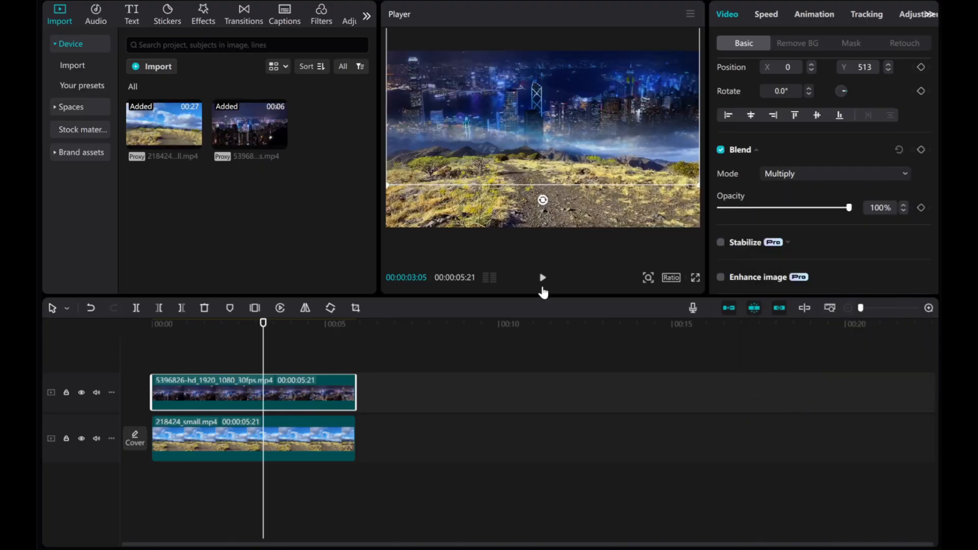
click(541, 277)
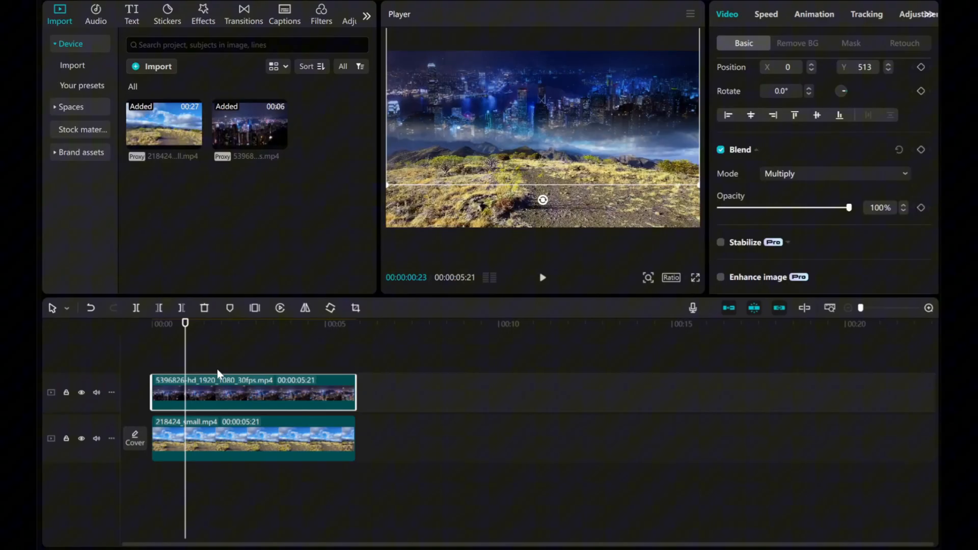
Deselect the clips and play the city-over-trail composite from the start
click(832, 263)
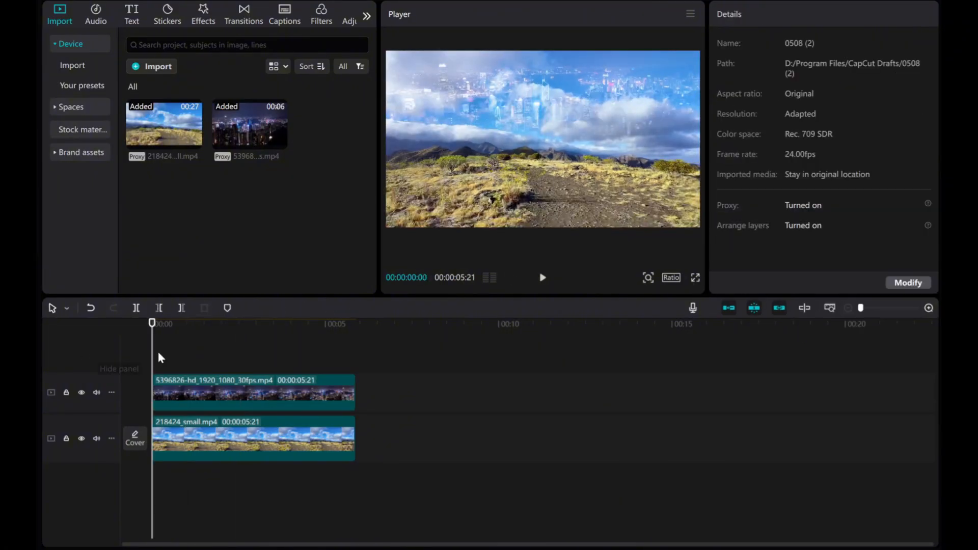
click(541, 277)
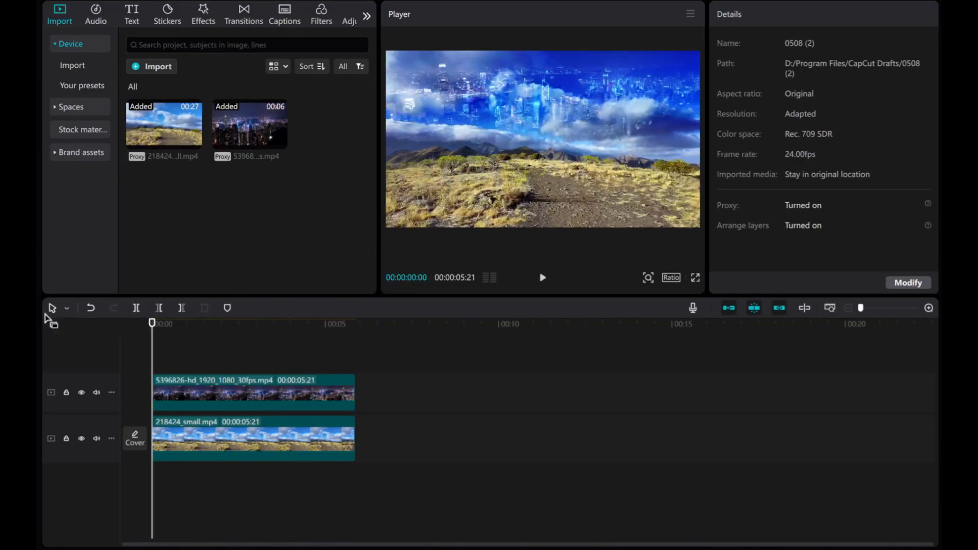
click(542, 277)
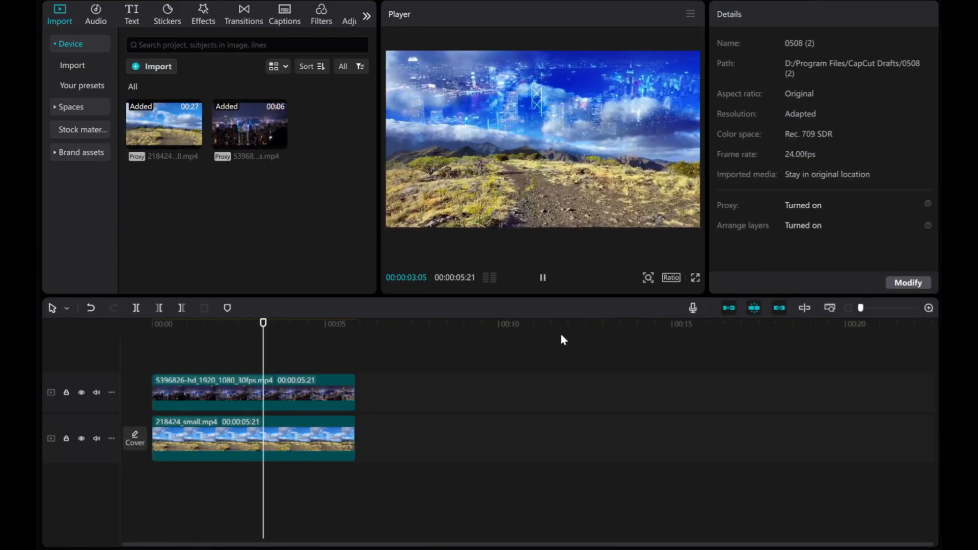